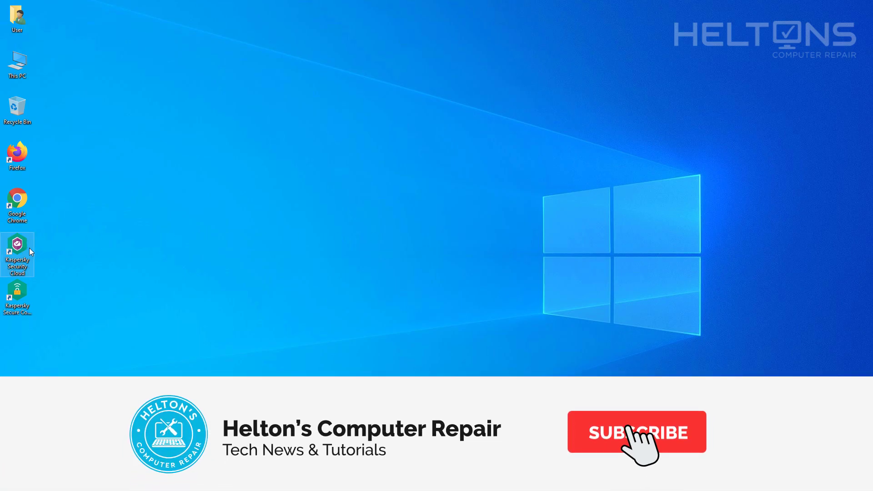
# Locate Kaspersky Security Cloud in Apps & features and expand its Modify/Uninstall options.
pyautogui.click(636, 431)
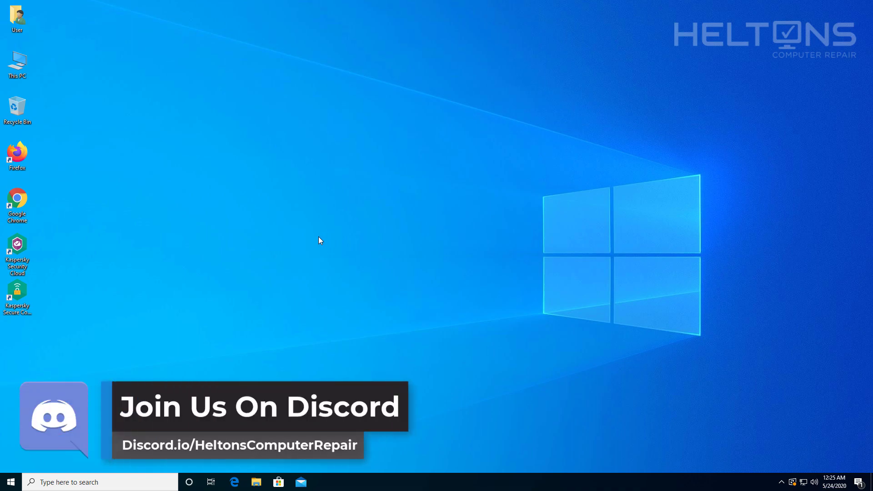
pyautogui.moveTo(314, 228)
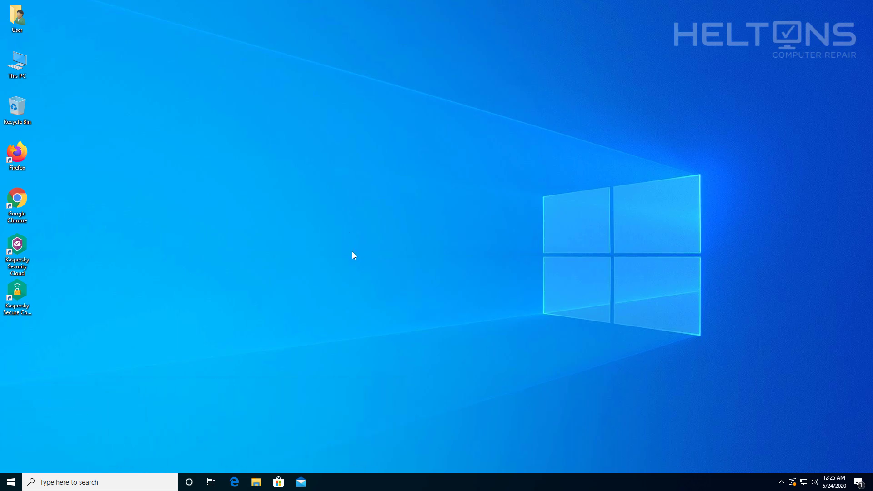
pyautogui.moveTo(352, 256)
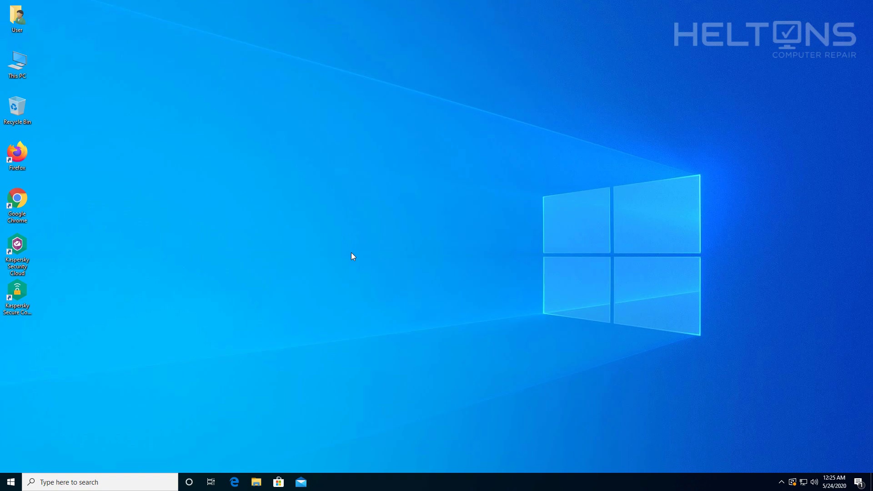
pyautogui.moveTo(347, 254)
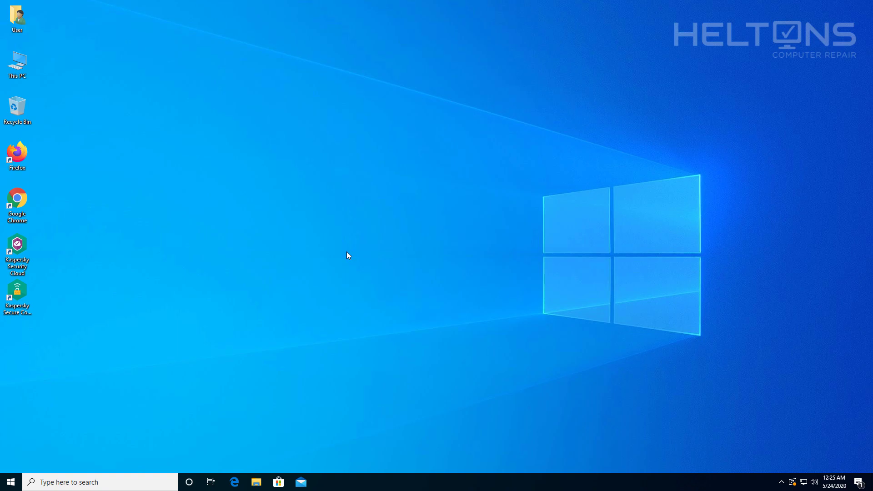
pyautogui.moveTo(234, 304)
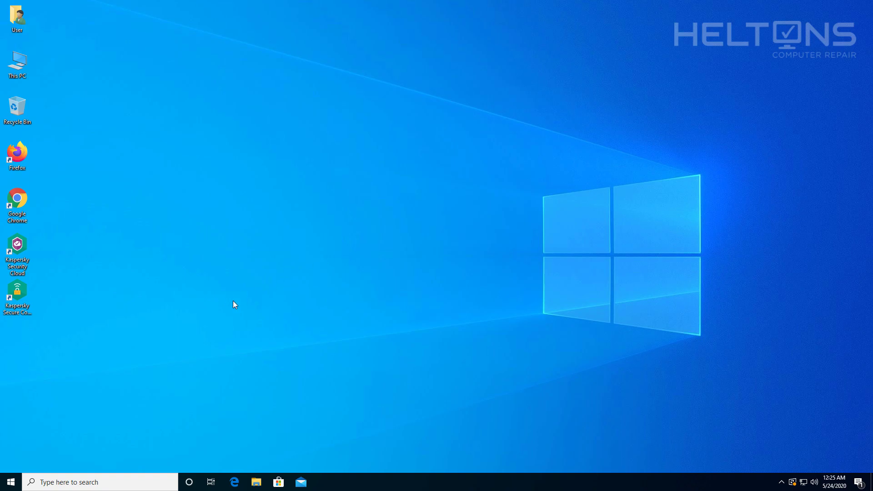
pyautogui.moveTo(60, 322)
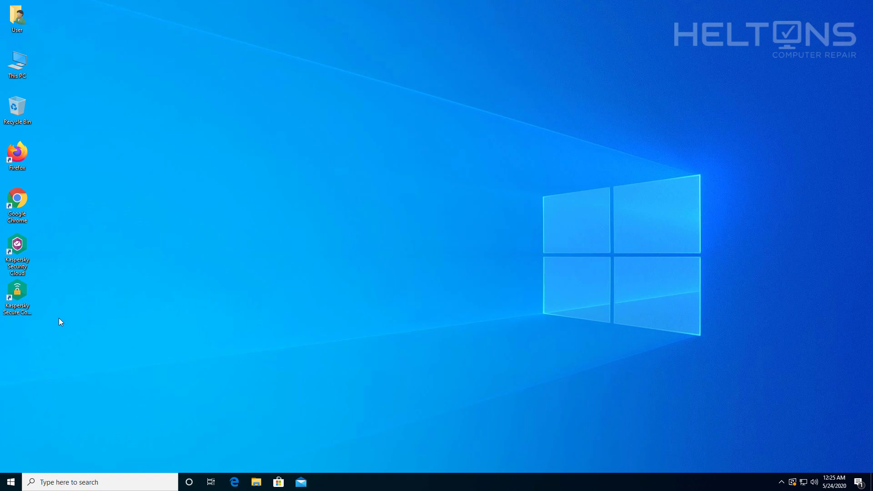
pyautogui.moveTo(69, 314)
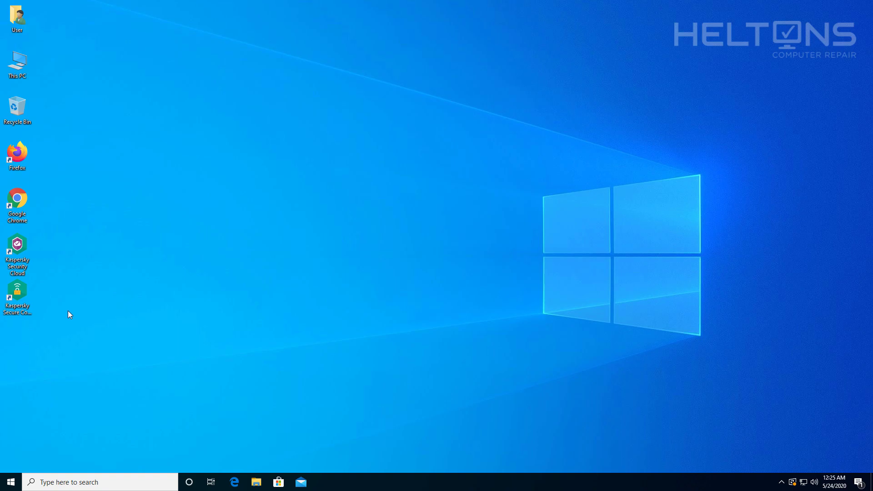
pyautogui.moveTo(139, 296)
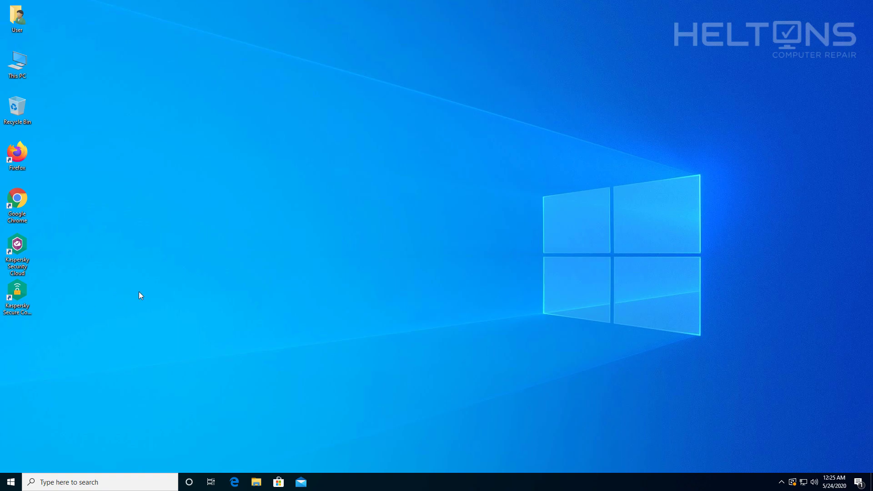
pyautogui.moveTo(295, 285)
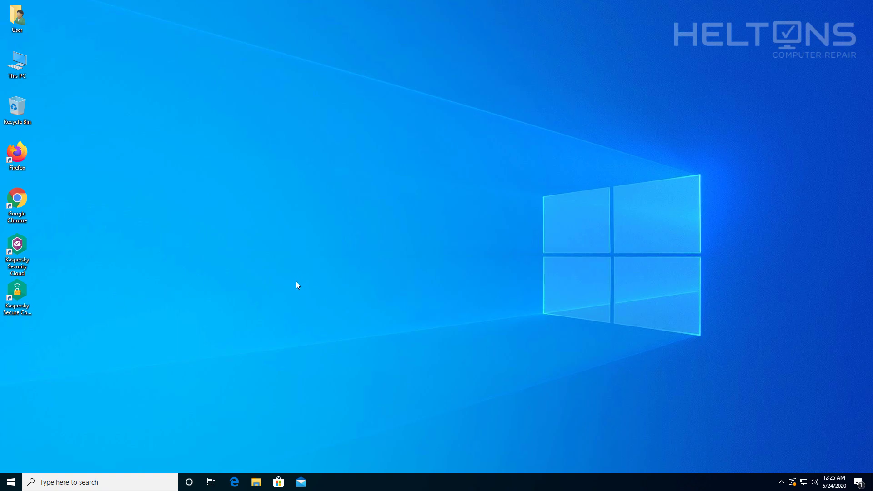
pyautogui.moveTo(298, 288)
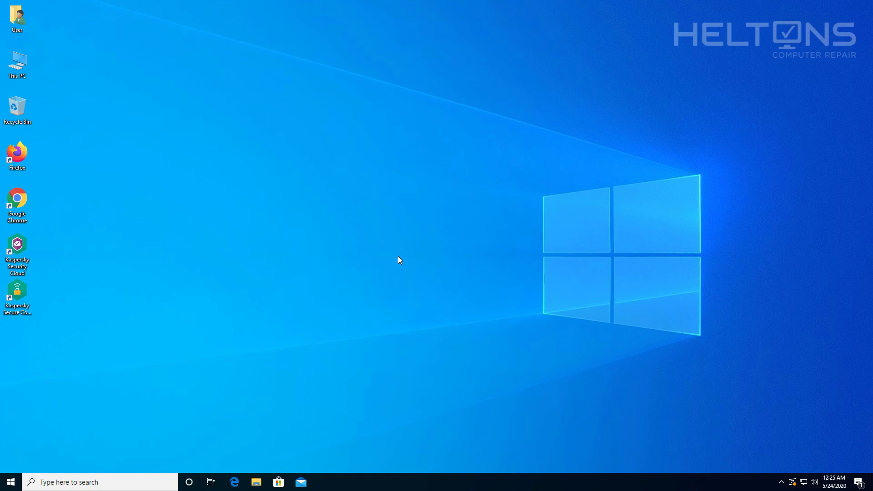
pyautogui.moveTo(427, 235)
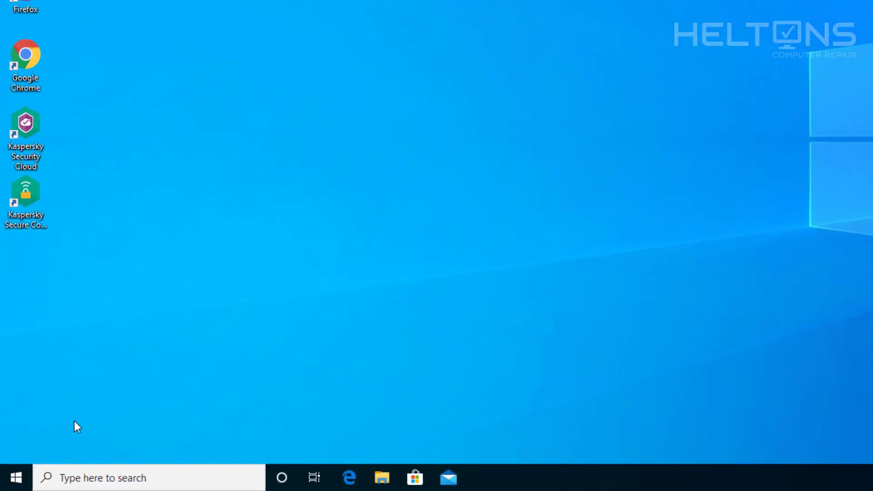
pyautogui.click(15, 477)
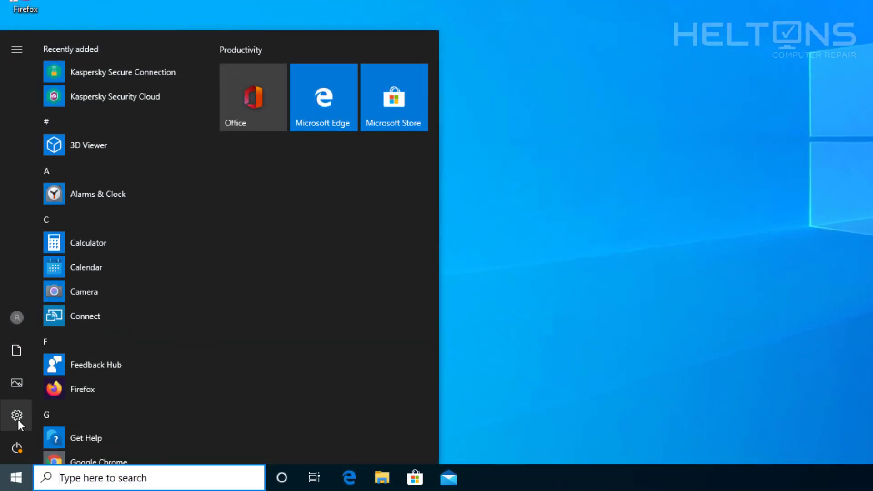
pyautogui.click(16, 415)
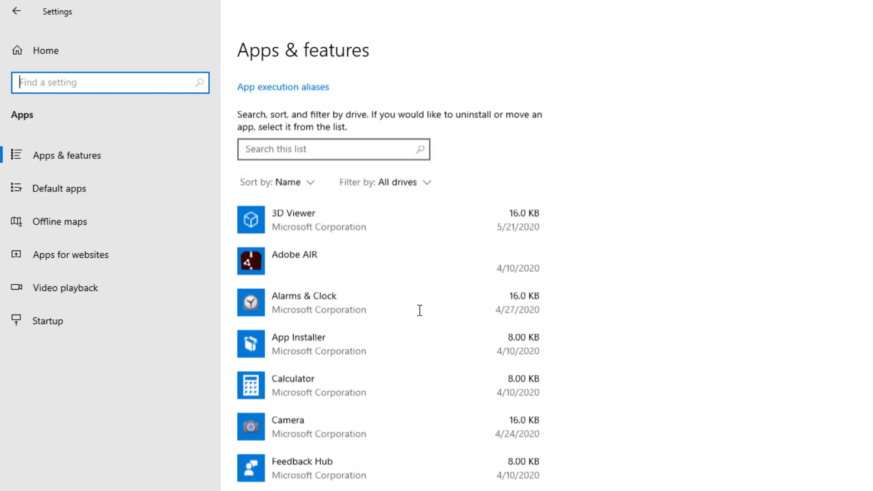
pyautogui.scroll(-3)
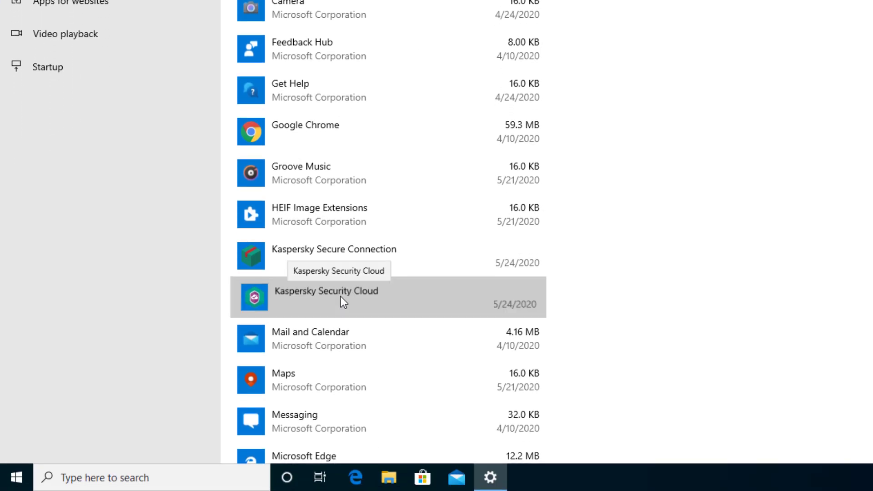
pyautogui.click(325, 297)
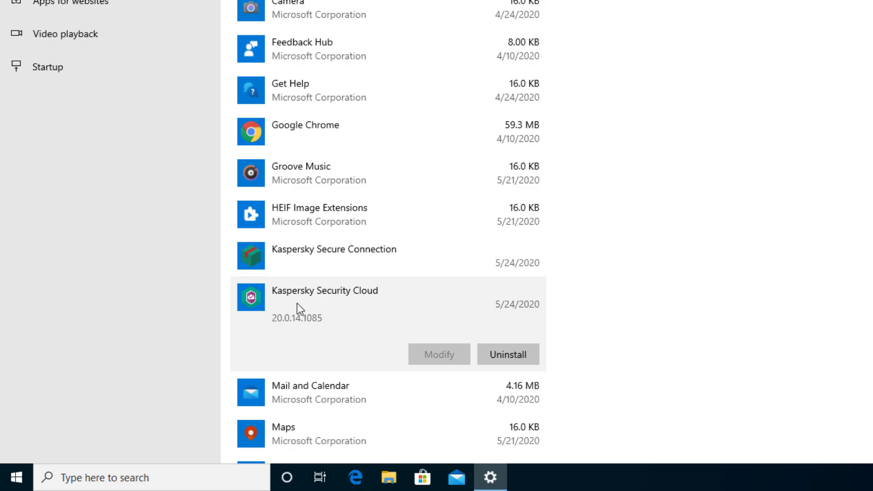
pyautogui.scroll(-3)
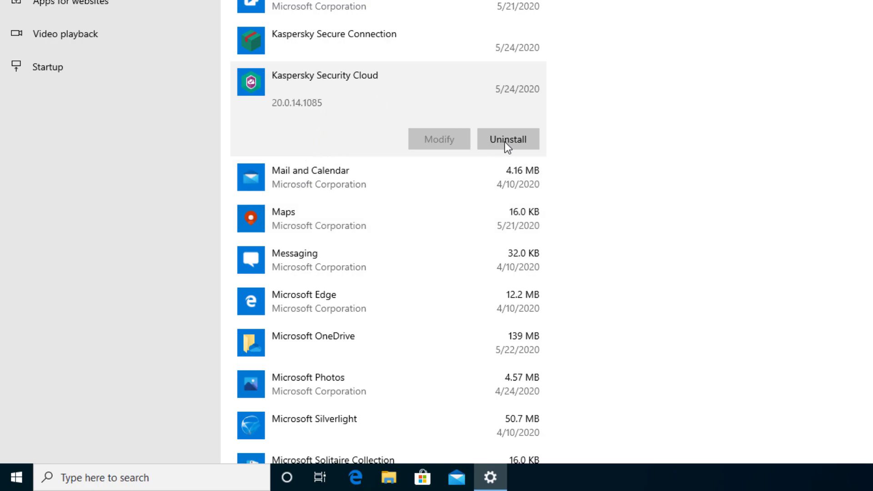
# Confirm Uninstall, allow UAC, answer the Attention warning, and close the interrupted Setup Wizard.
pyautogui.click(507, 138)
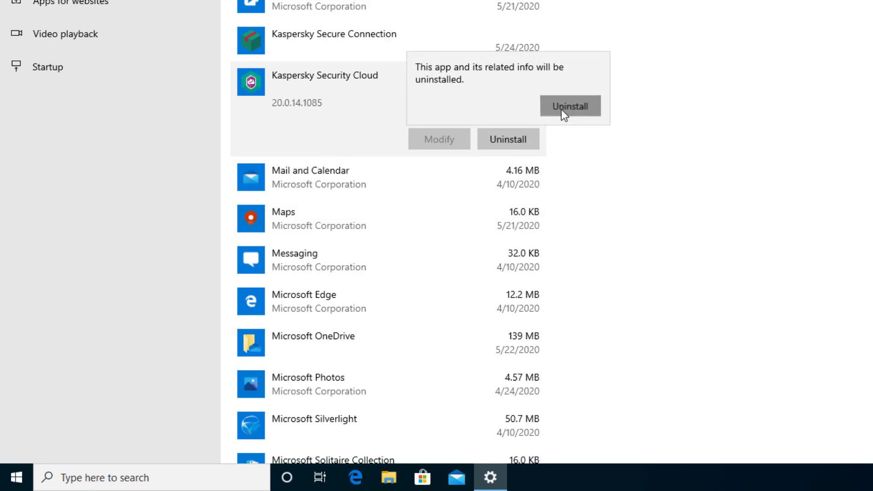
pyautogui.click(569, 105)
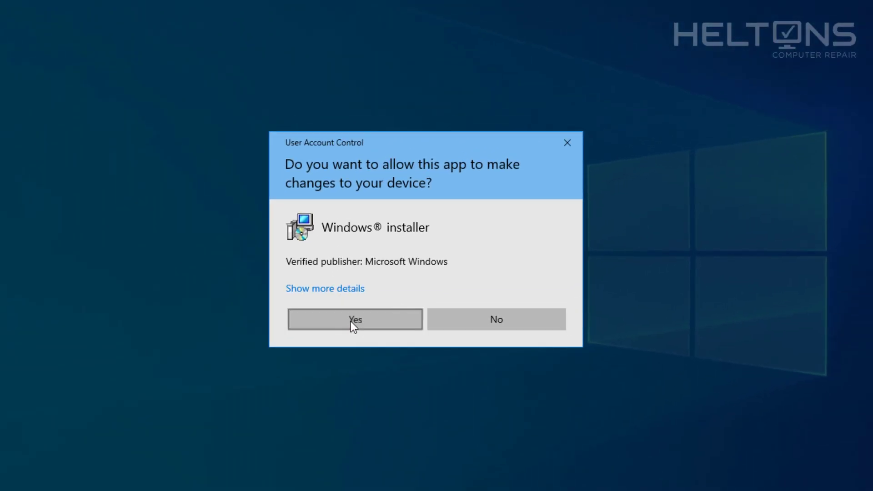
pyautogui.click(354, 319)
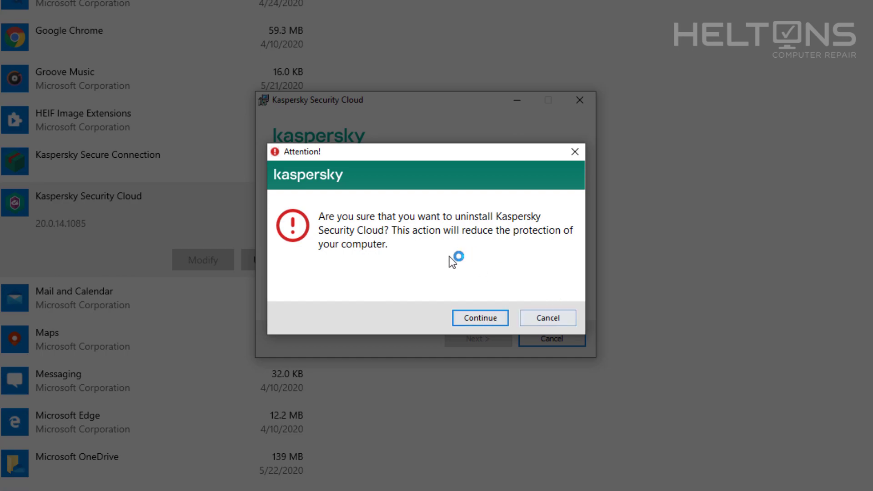
pyautogui.click(546, 318)
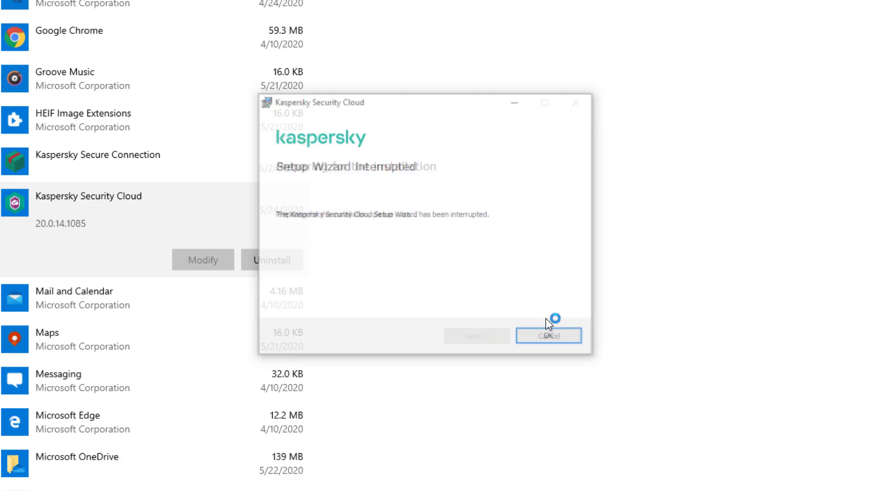
pyautogui.click(548, 335)
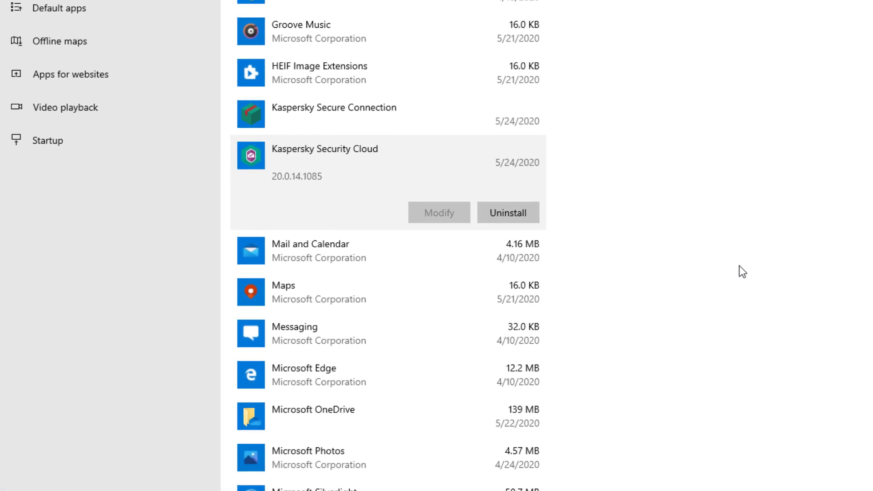
pyautogui.moveTo(652, 201)
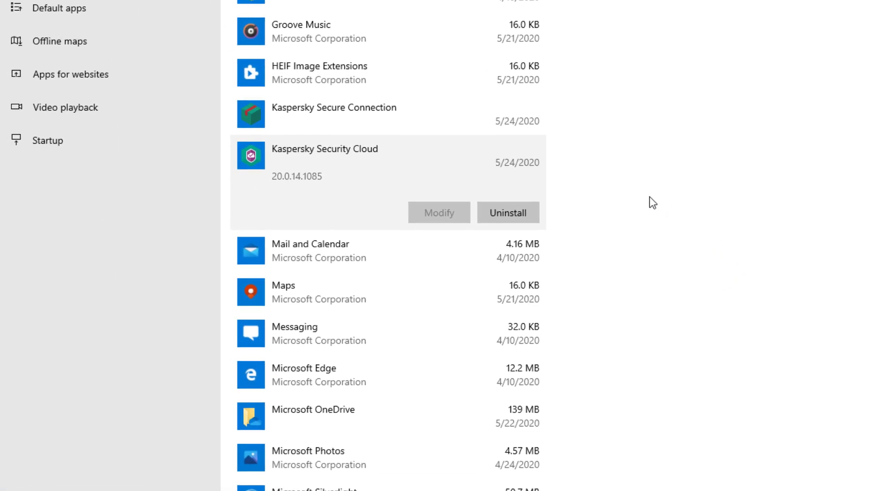
pyautogui.moveTo(429, 158)
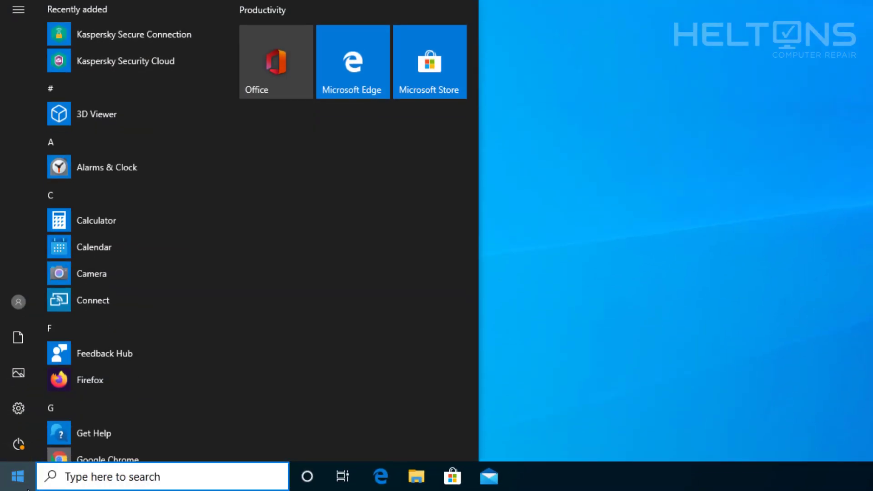
# Close the Settings window and return to the desktop.
pyautogui.scroll(-3)
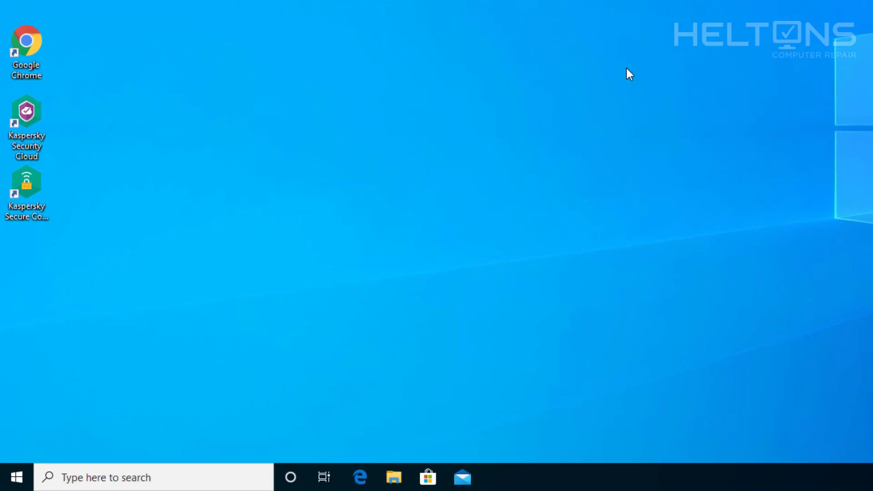
# Search the taskbar for 'control Panel' and launch Control Panel from the best match.
pyautogui.write('vontrol')
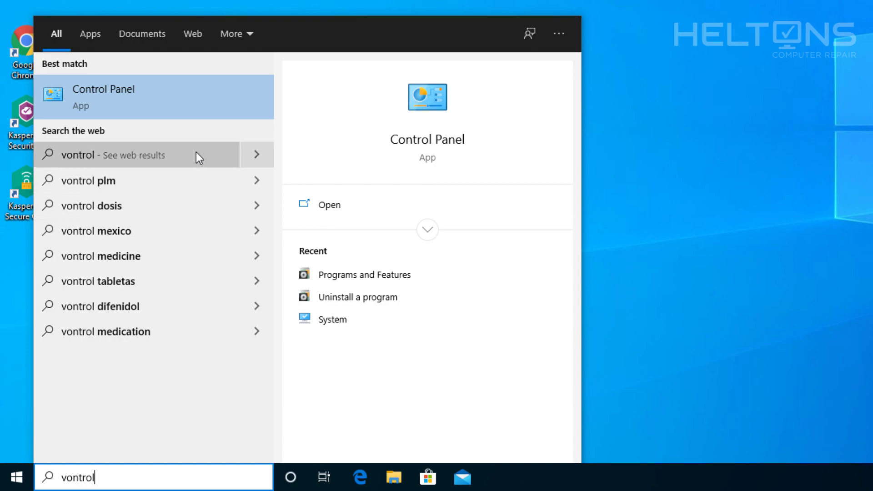
pyautogui.write('control Panel')
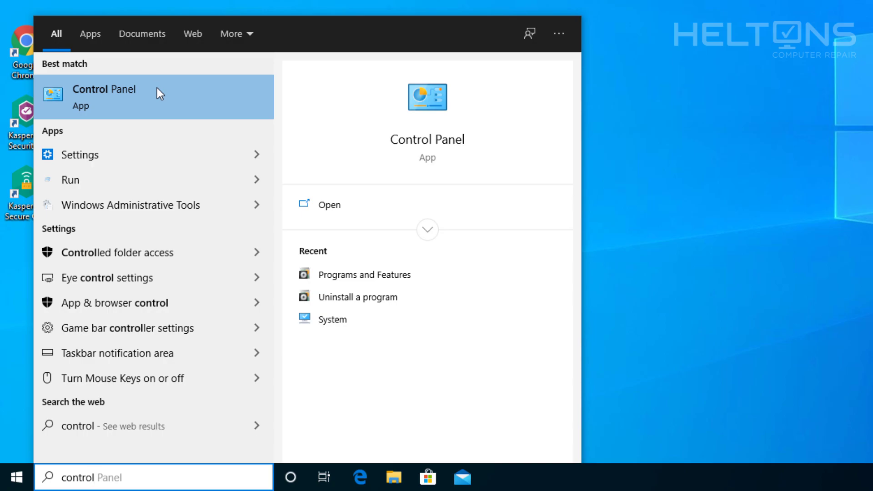
pyautogui.click(104, 89)
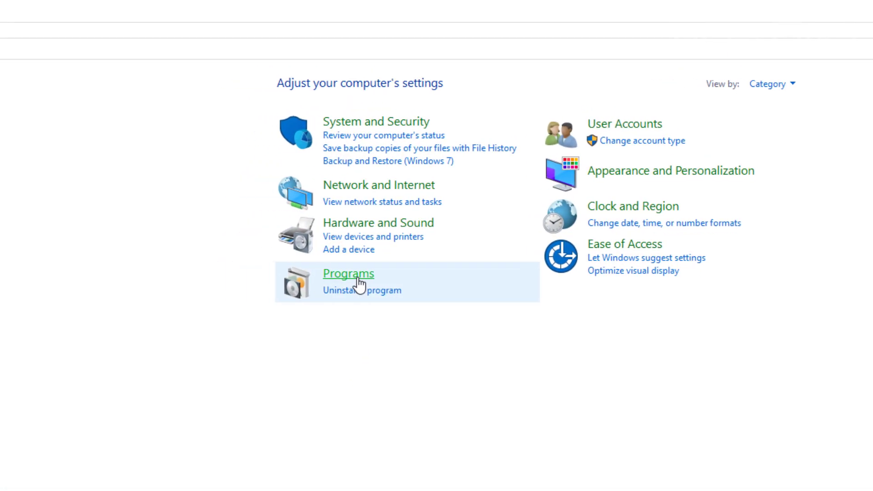
# Select Kaspersky Security Cloud in Programs and Features, choose Uninstall/Change and continue past the Attention prompt.
pyautogui.click(348, 273)
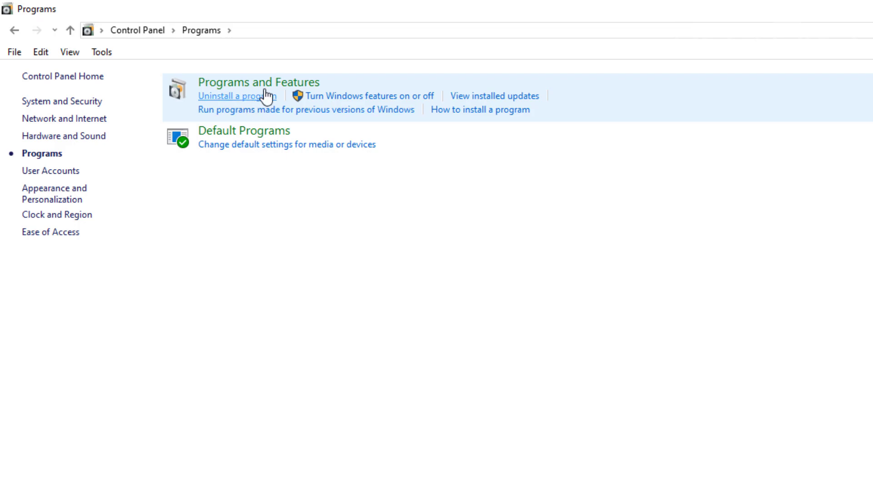
pyautogui.click(236, 95)
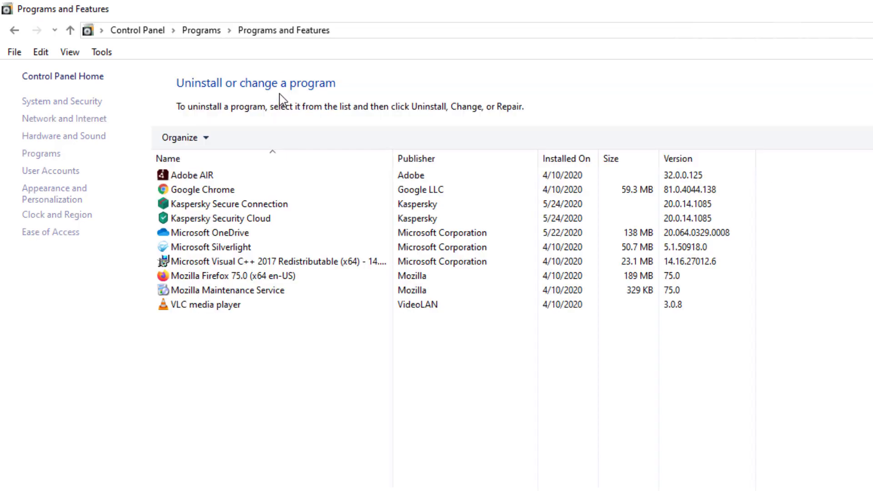
pyautogui.click(222, 218)
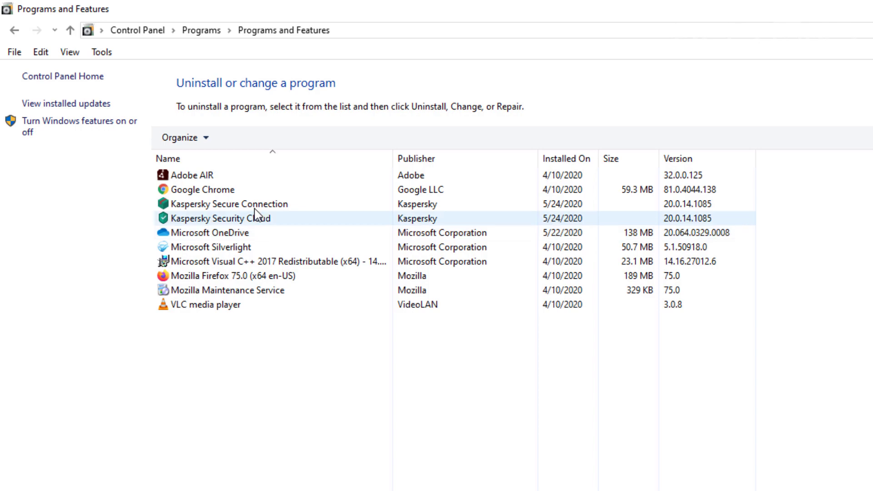
pyautogui.click(220, 217)
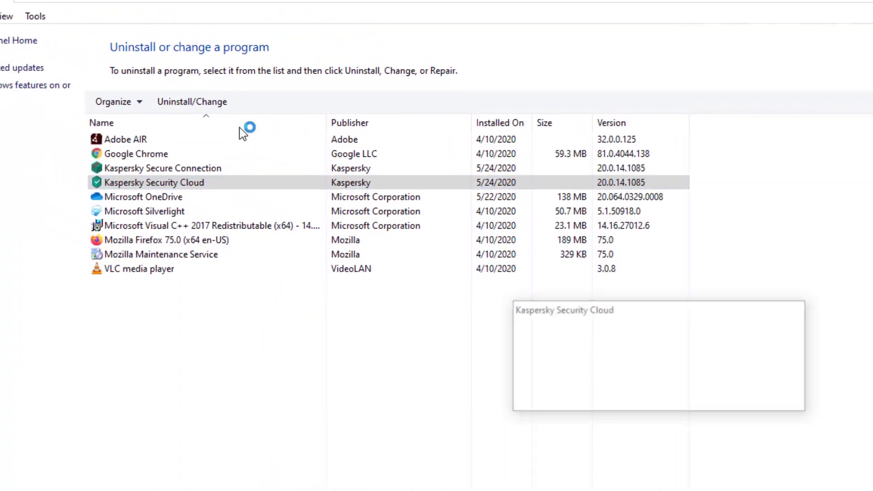
pyautogui.click(192, 101)
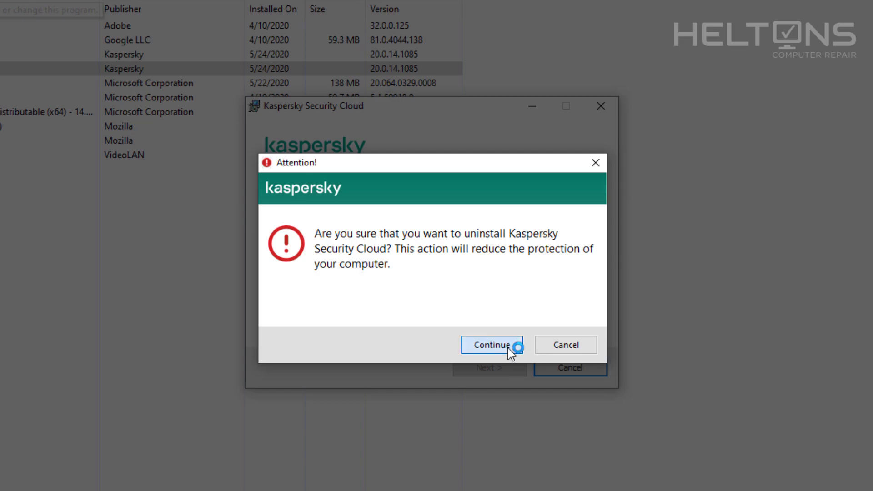
pyautogui.click(491, 344)
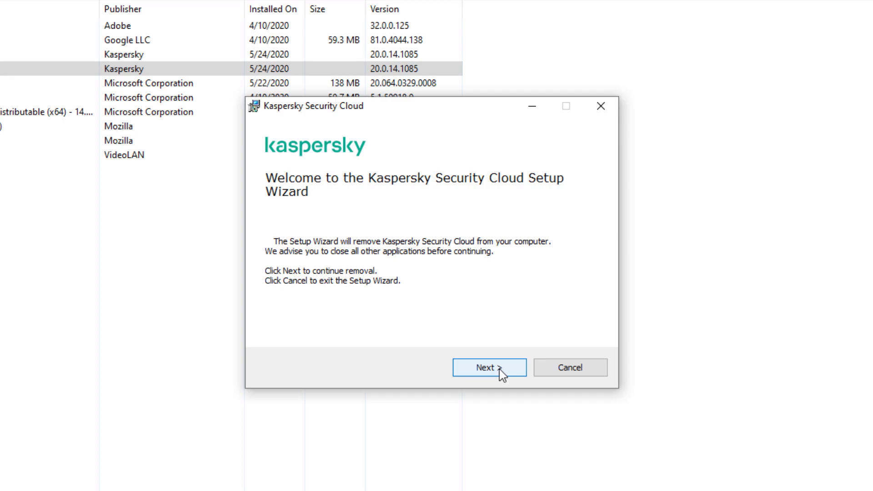
# Decline keeping Data vaults, confirm their deletion, and start removal from the Ready to uninstall page.
pyautogui.click(488, 367)
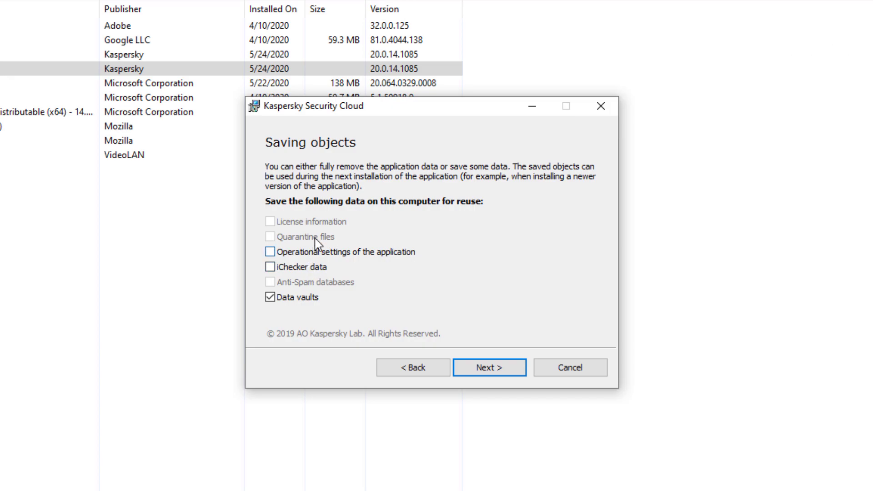
pyautogui.click(269, 296)
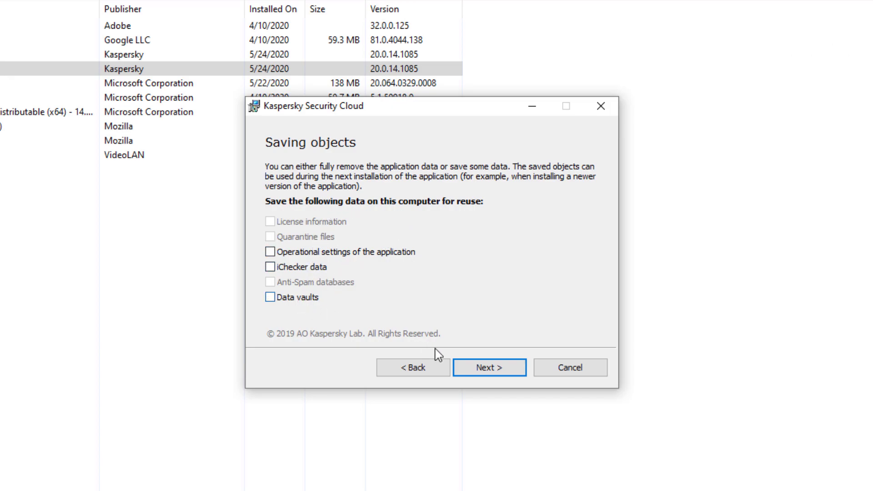
pyautogui.click(488, 367)
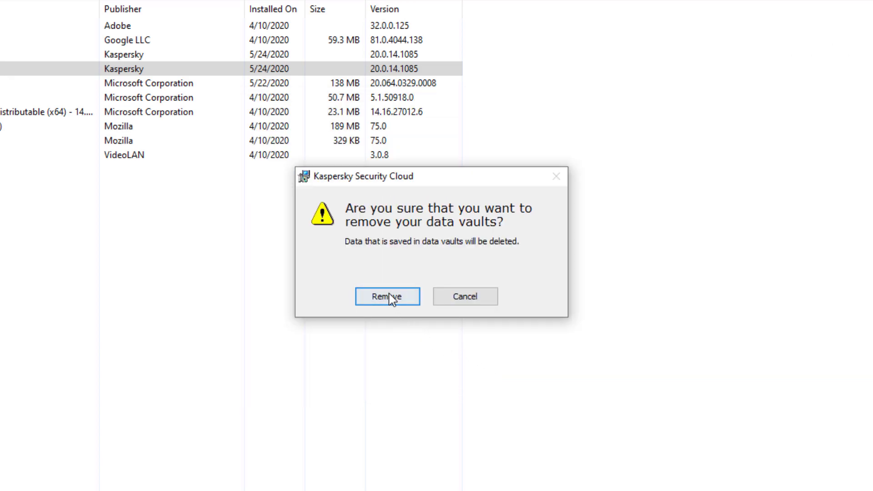
pyautogui.click(387, 295)
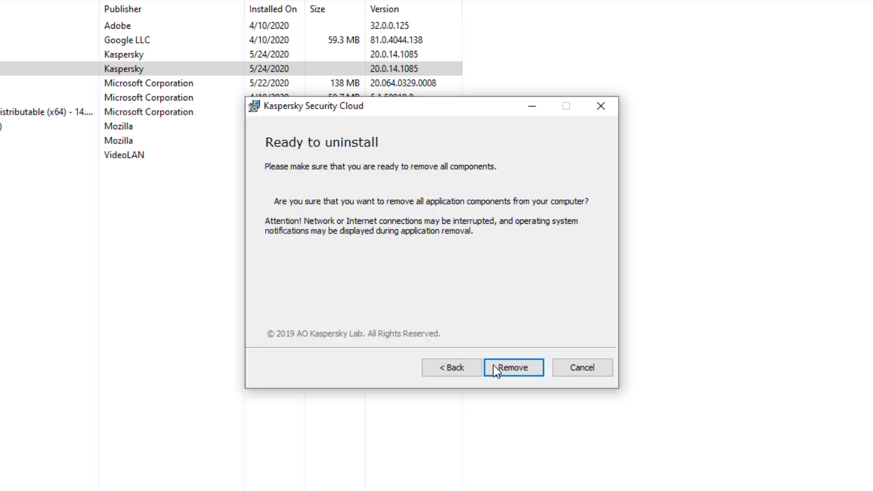
pyautogui.click(513, 367)
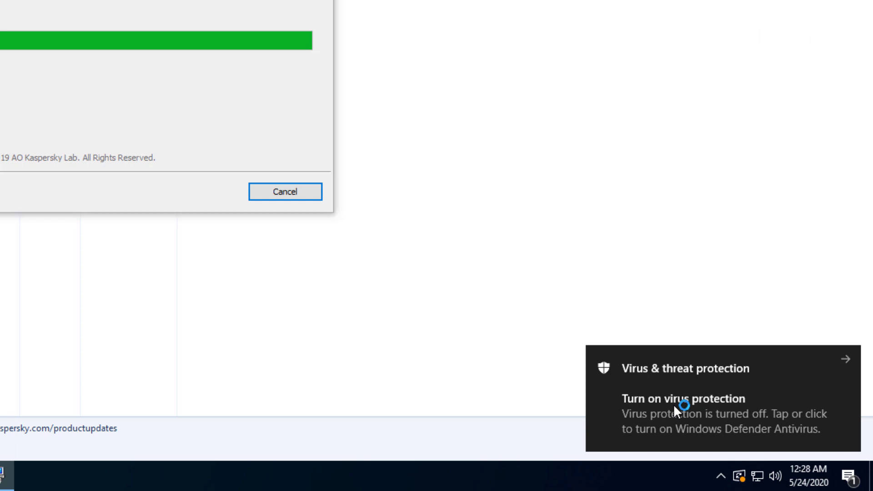
# Let the uninstall complete and answer No to the restart prompt.
pyautogui.click(684, 399)
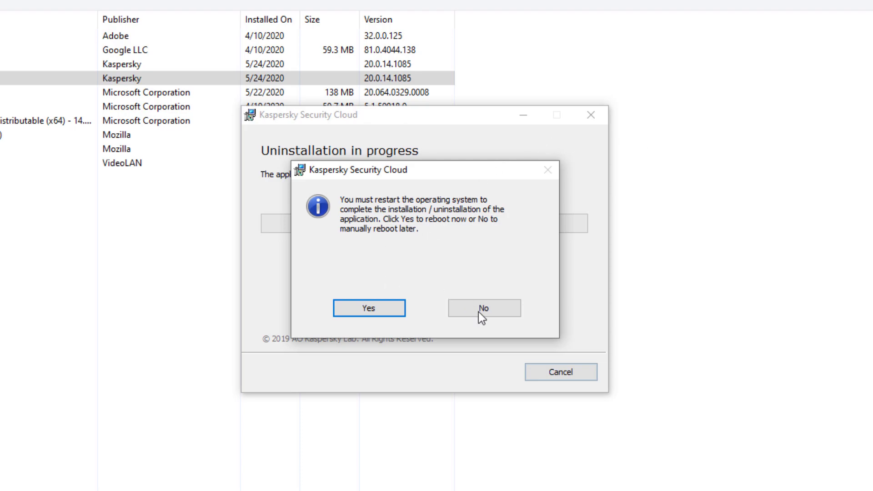
pyautogui.click(483, 308)
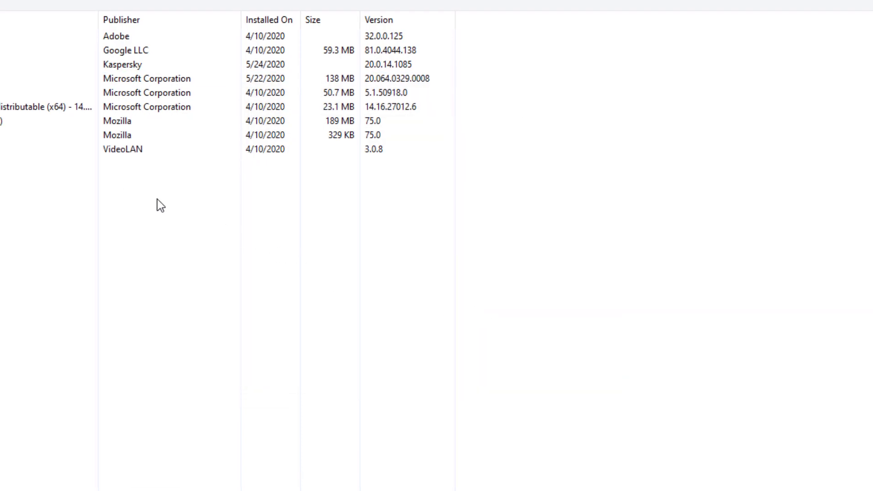
# Select Kaspersky Secure Connection in Programs and Features and choose Uninstall/Change.
pyautogui.click(223, 200)
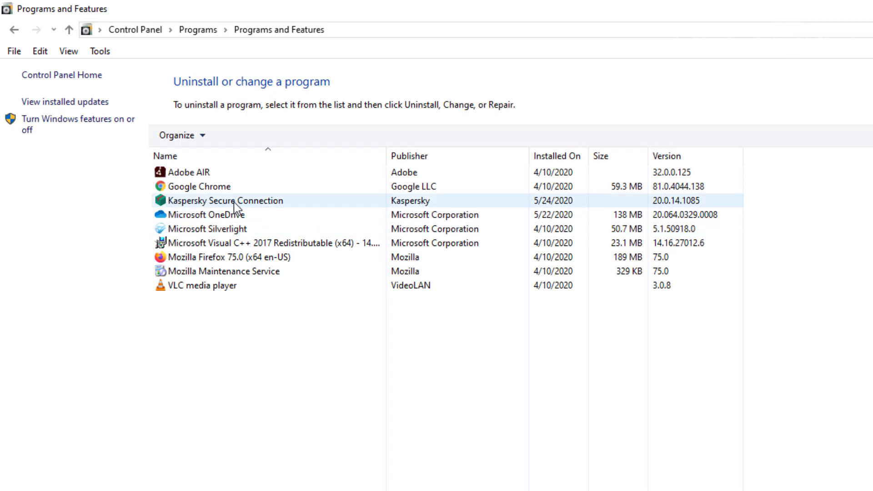
pyautogui.moveTo(237, 213)
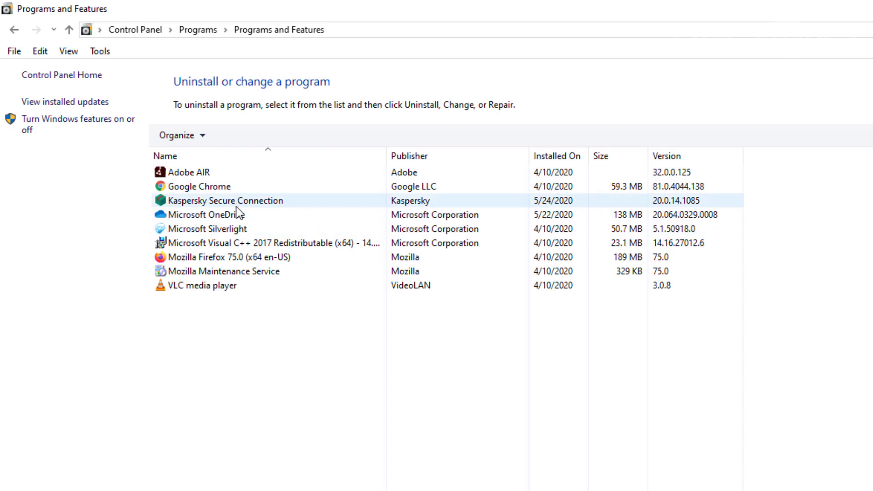
pyautogui.click(226, 200)
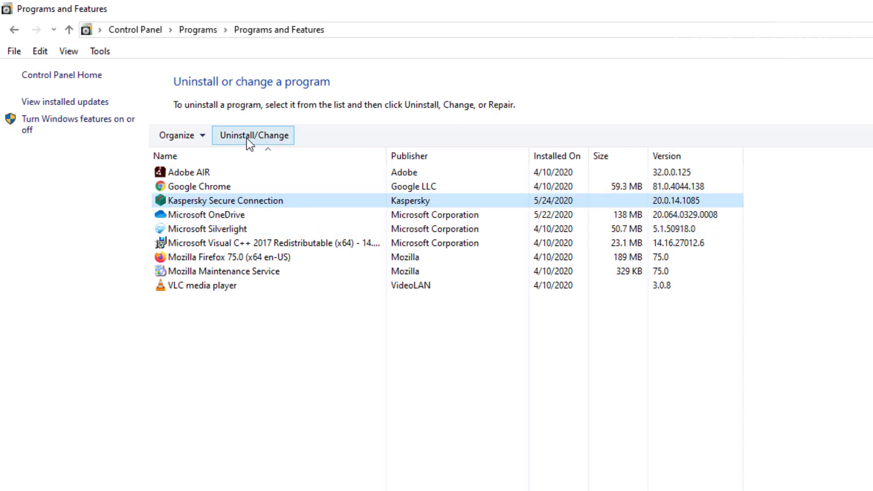
pyautogui.moveTo(251, 134)
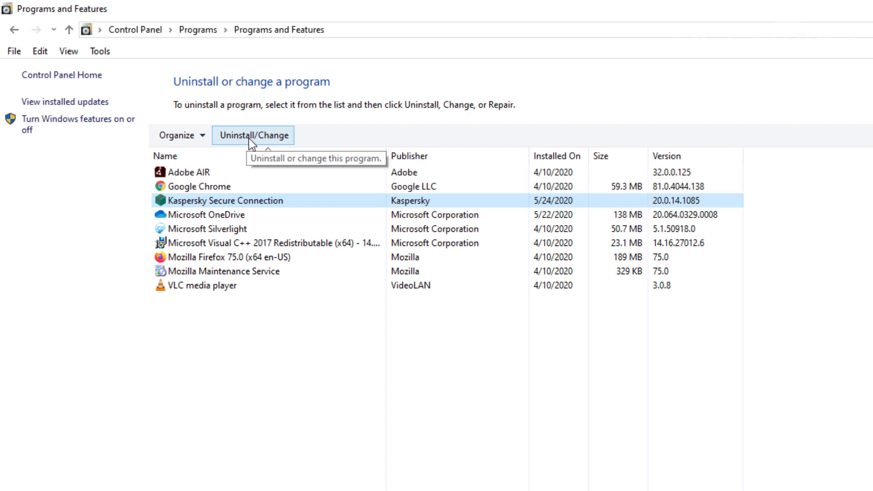
pyautogui.click(251, 136)
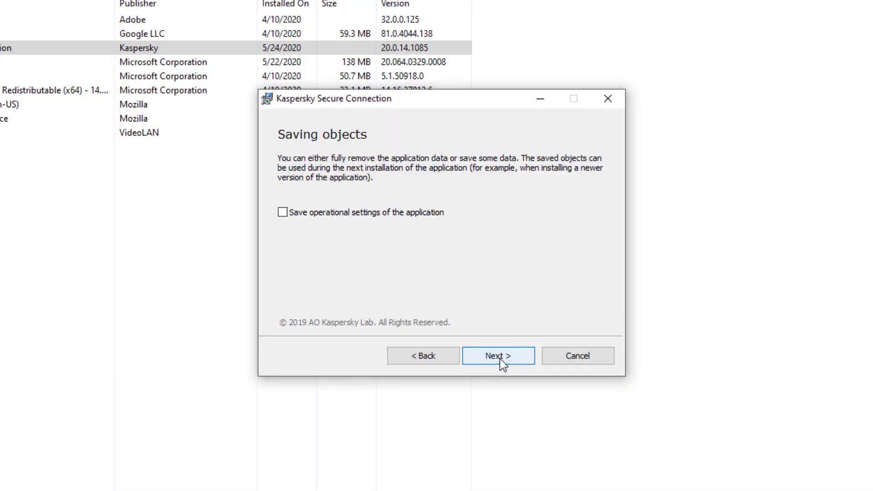
# Leave 'Save operational settings' unchecked, continue, and confirm Remove to start uninstalling.
pyautogui.click(282, 211)
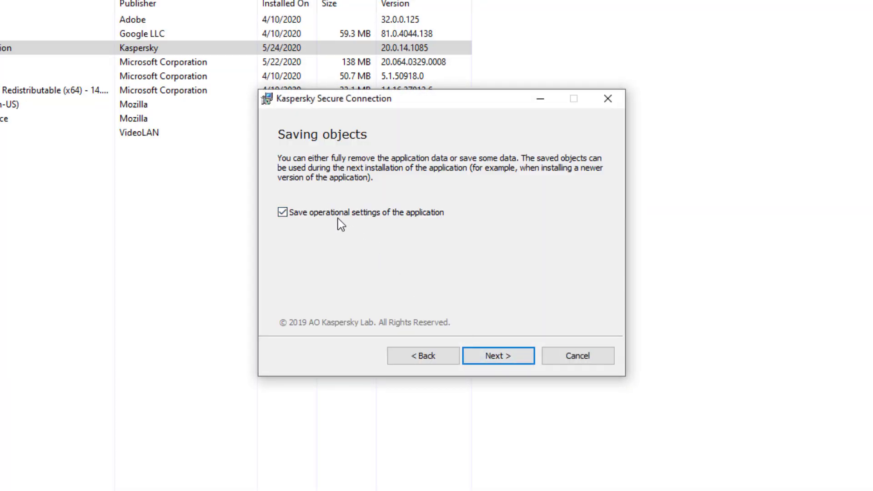
pyautogui.click(282, 211)
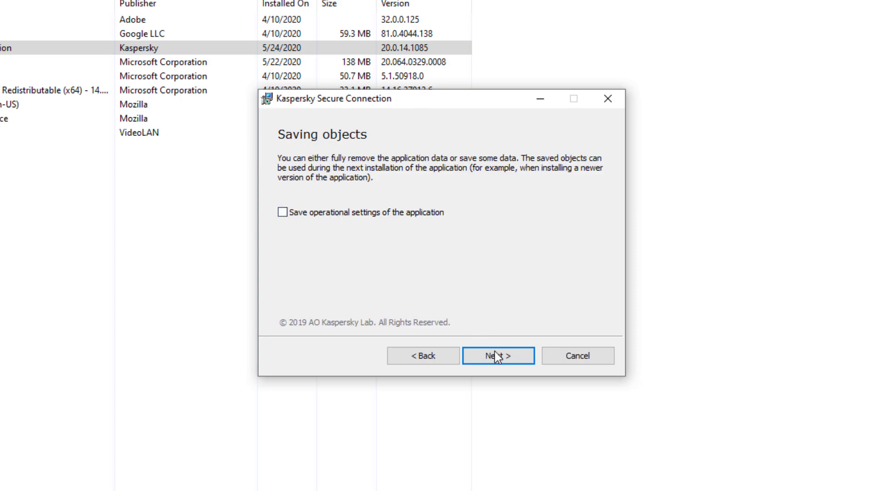
pyautogui.click(497, 356)
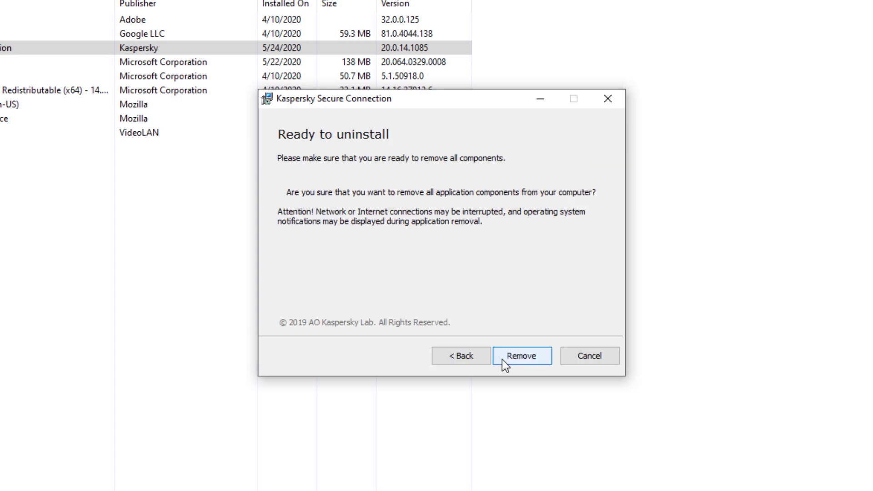
pyautogui.click(520, 355)
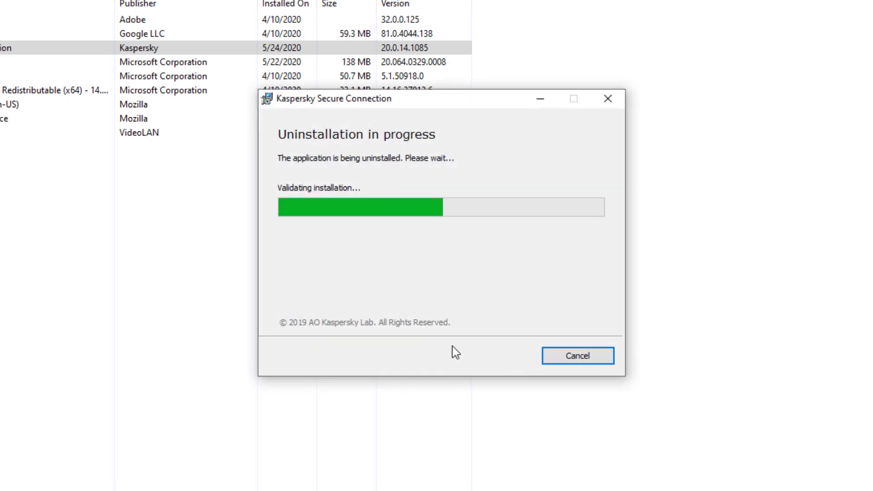
pyautogui.moveTo(433, 347)
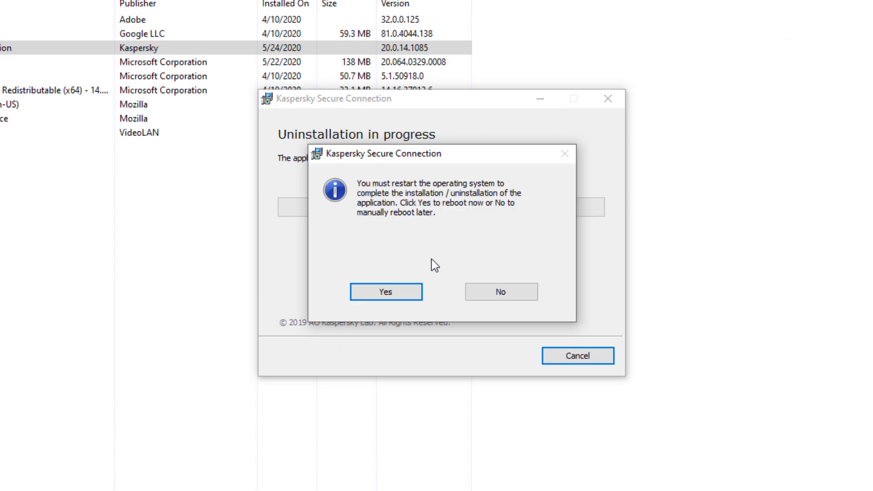
pyautogui.moveTo(411, 292)
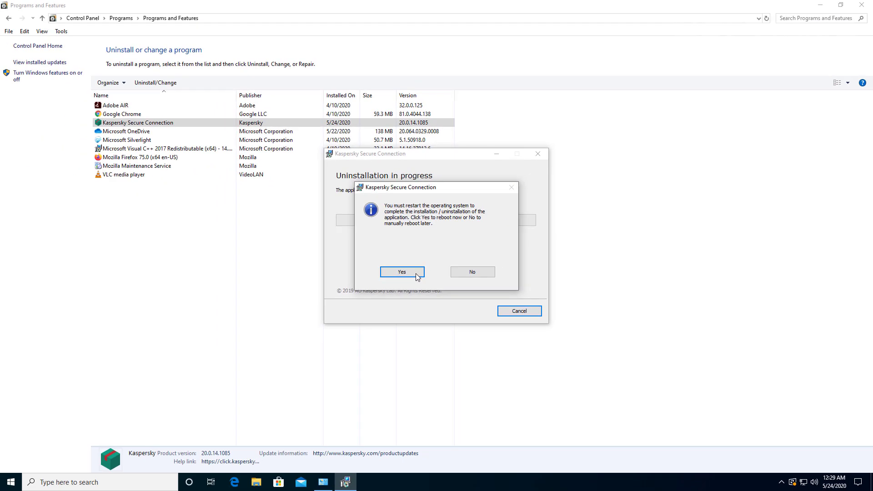
# Accept the restart prompt with Yes to reboot the computer immediately.
pyautogui.click(401, 272)
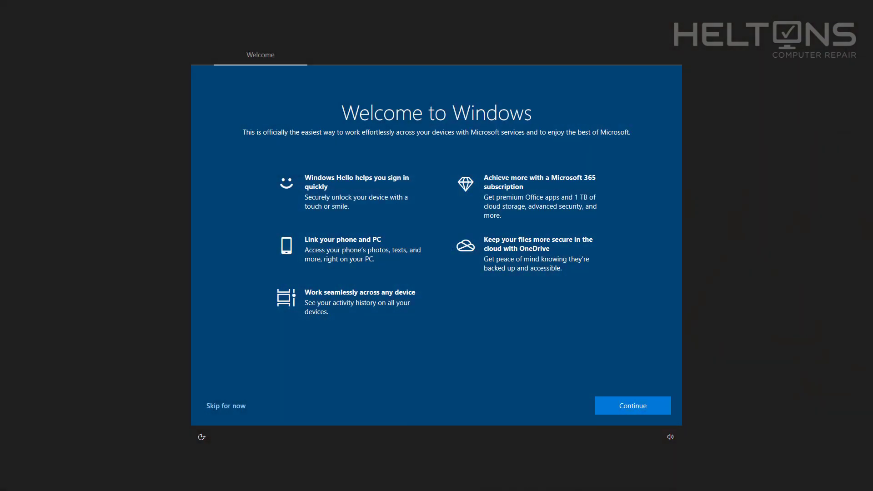
pyautogui.moveTo(248, 369)
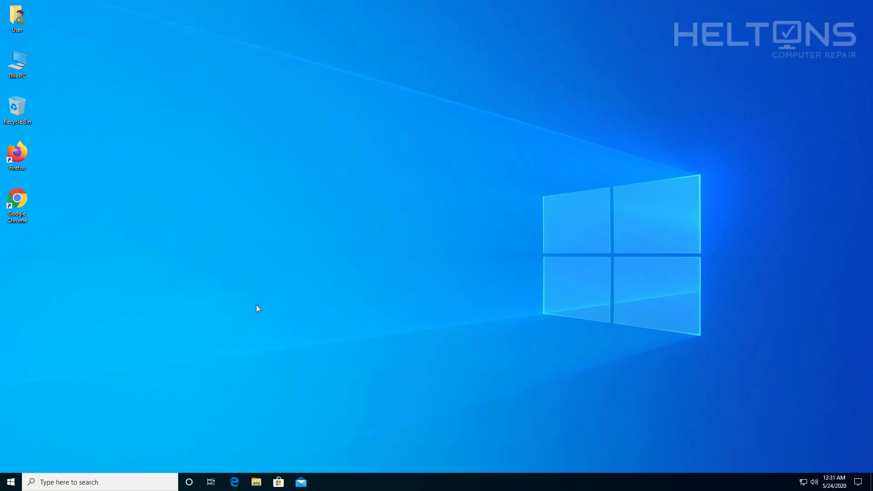
pyautogui.moveTo(42, 297)
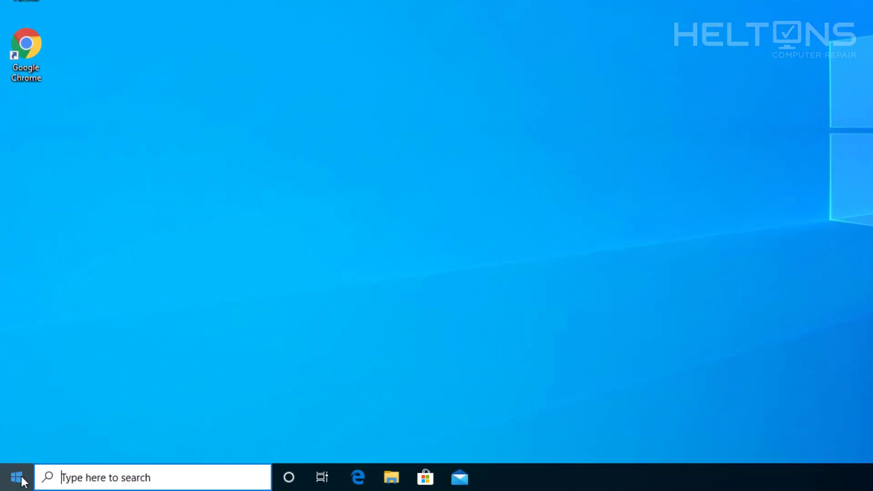
# Reopen Control Panel via Start search for 'control' and go to Uninstall a program.
pyautogui.click(16, 477)
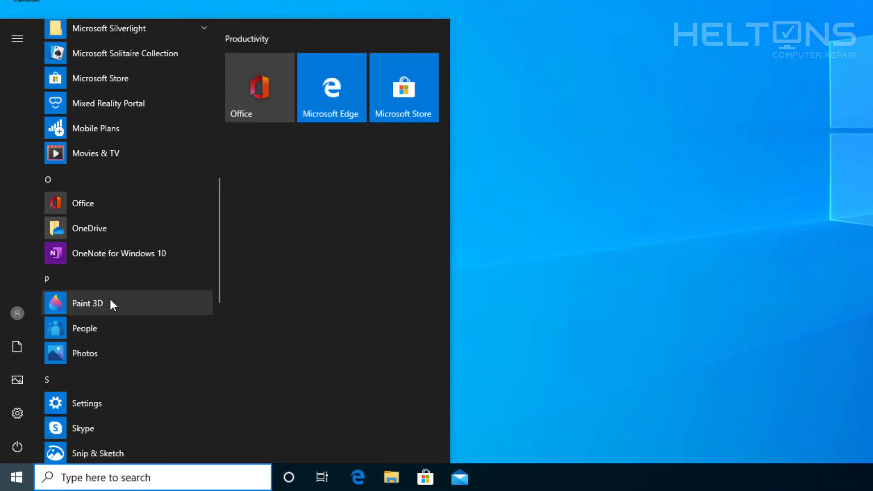
pyautogui.scroll(-3)
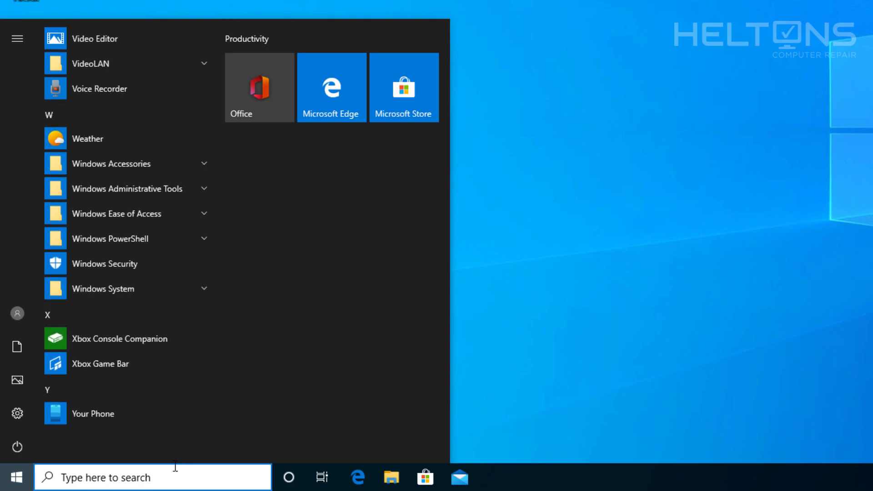
pyautogui.write('control')
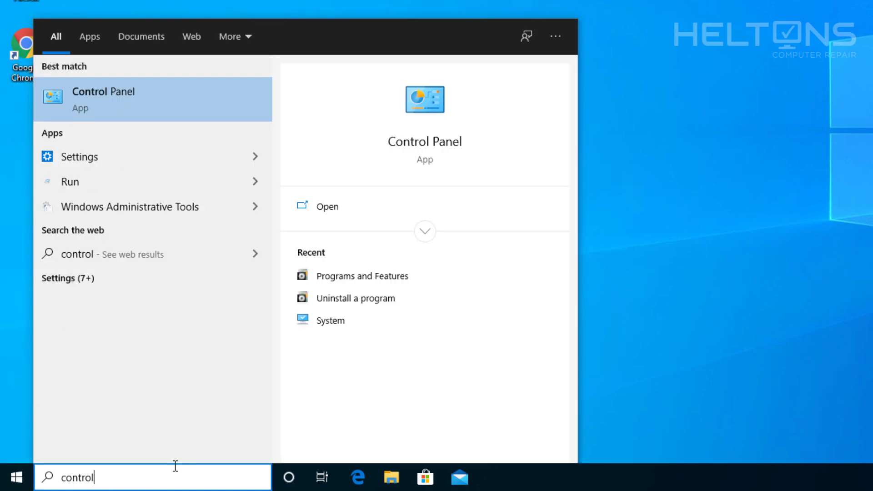
pyautogui.click(103, 99)
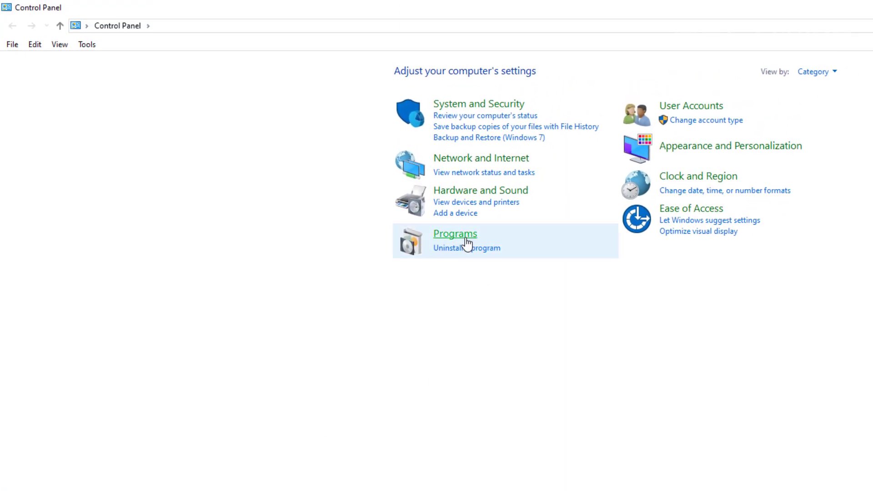
pyautogui.click(454, 233)
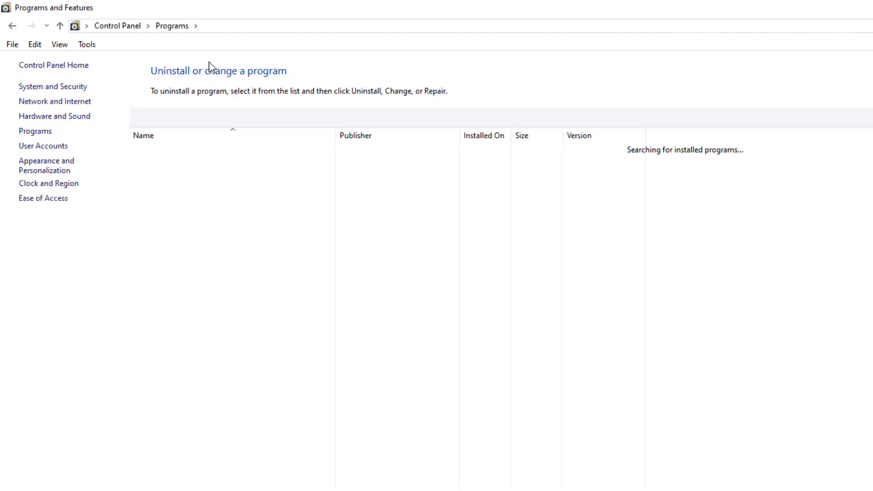